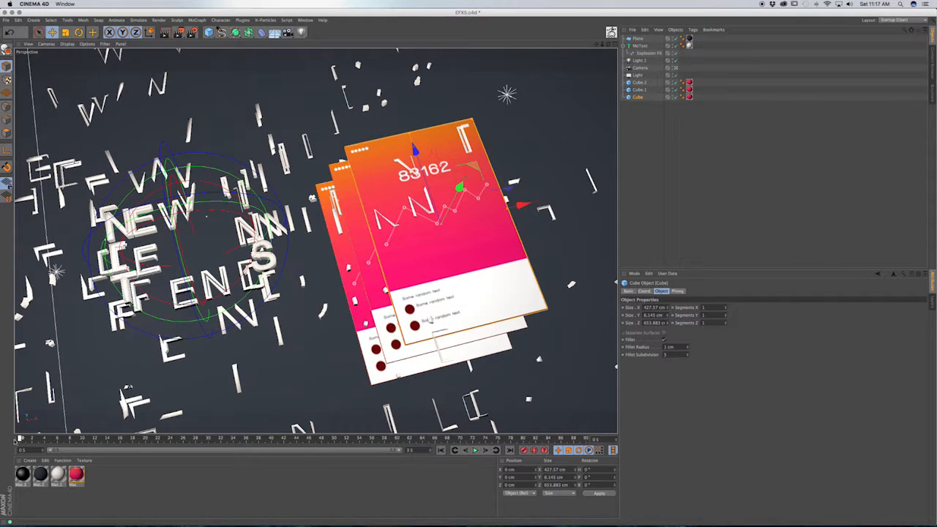
Scrub and play the timeline to preview the fragments reassembling into the words
left_click_drag(20, 438, 381, 438)
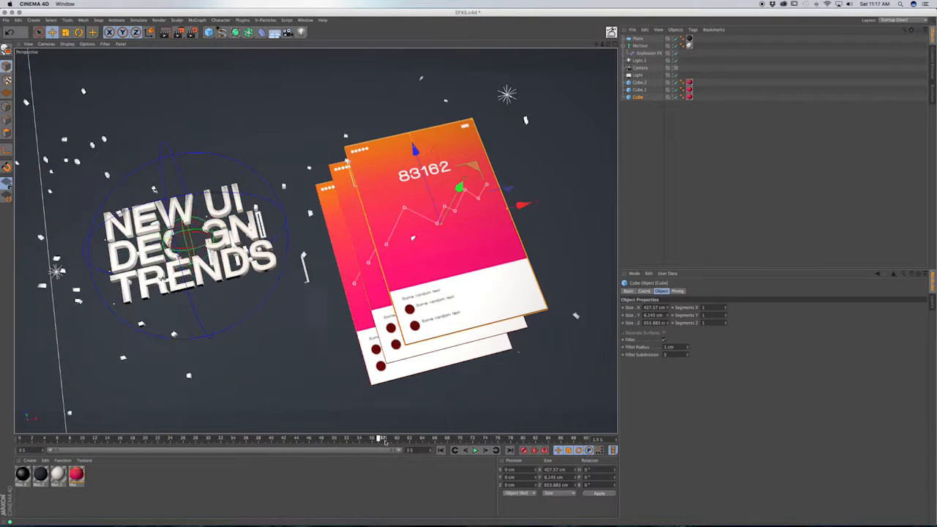
left_click_drag(380, 438, 292, 437)
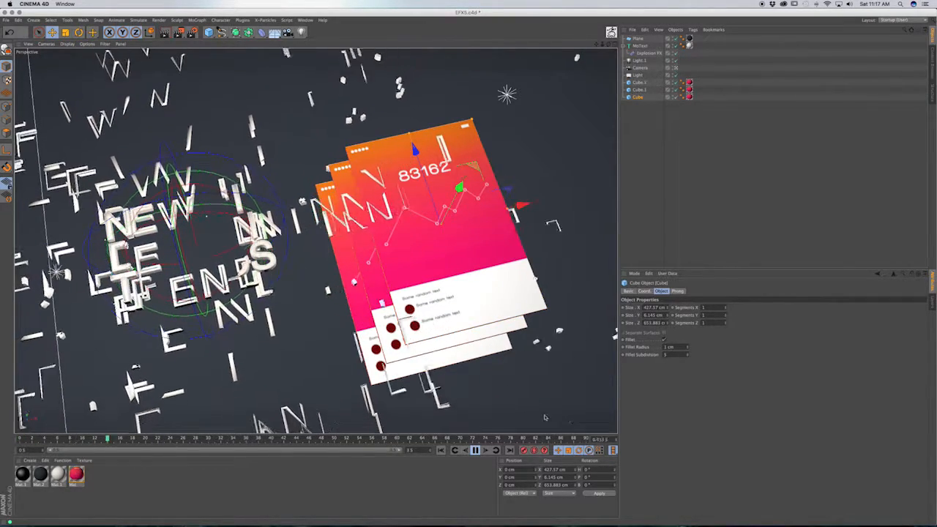
left_click(471, 450)
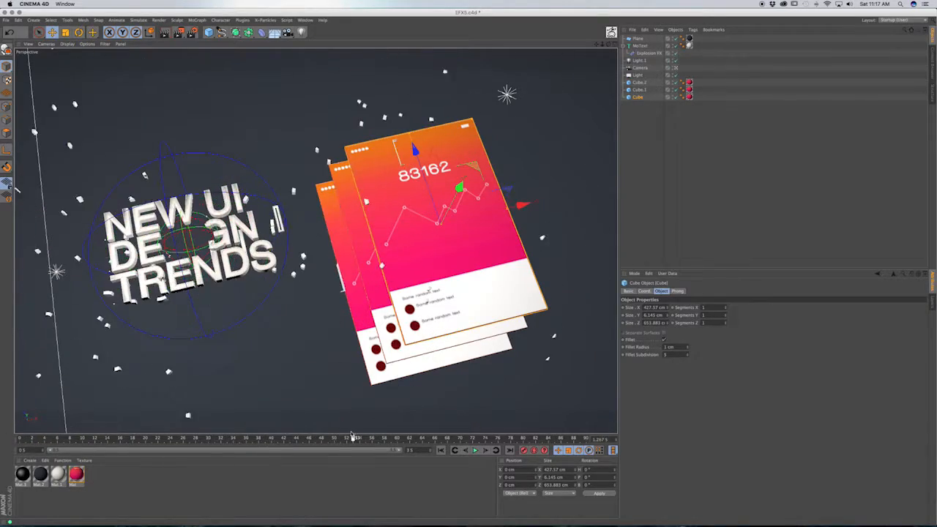
left_click_drag(357, 437, 109, 437)
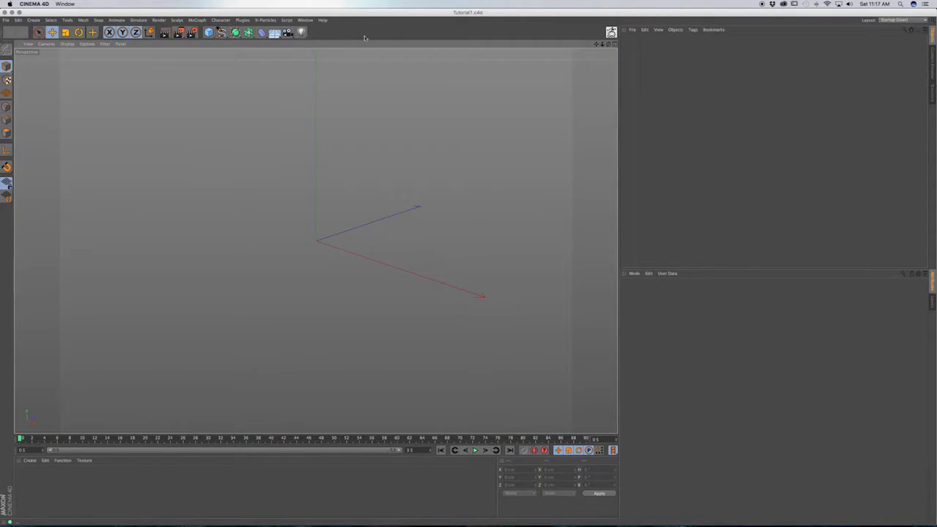
Add a MoGraph MoText object reading 'New UI Design Trends'
left_click(197, 20)
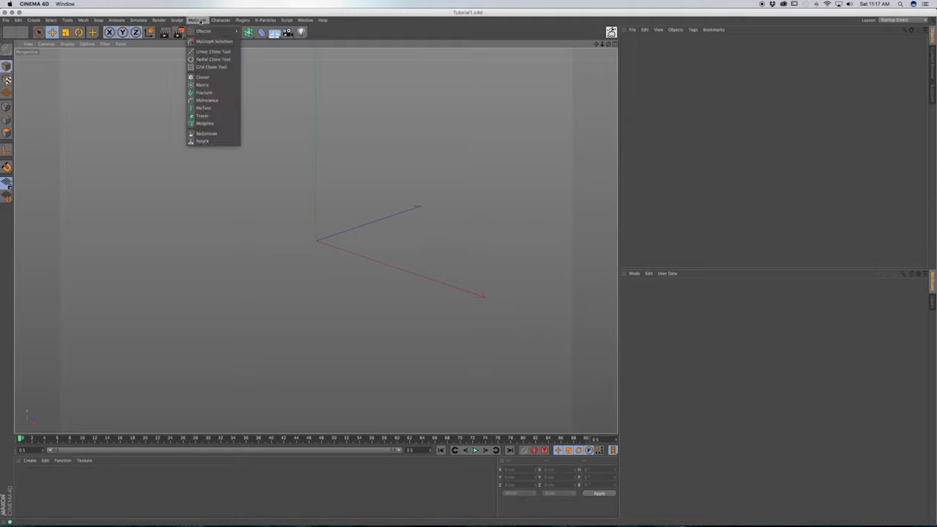
left_click(203, 108)
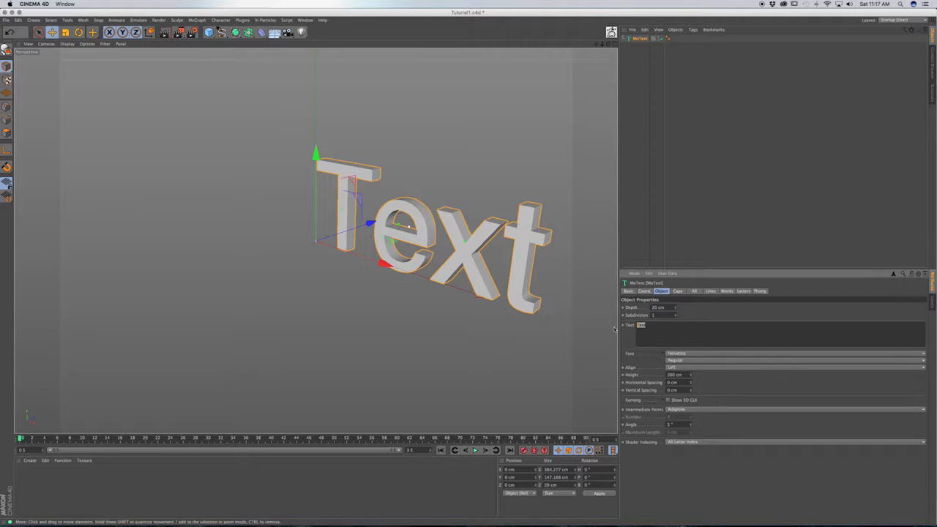
type("New t")
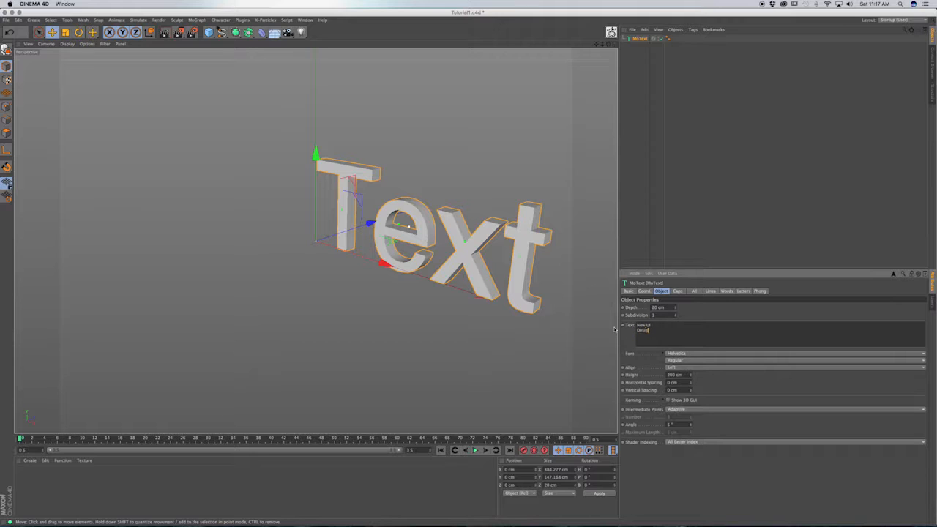
type("Trends")
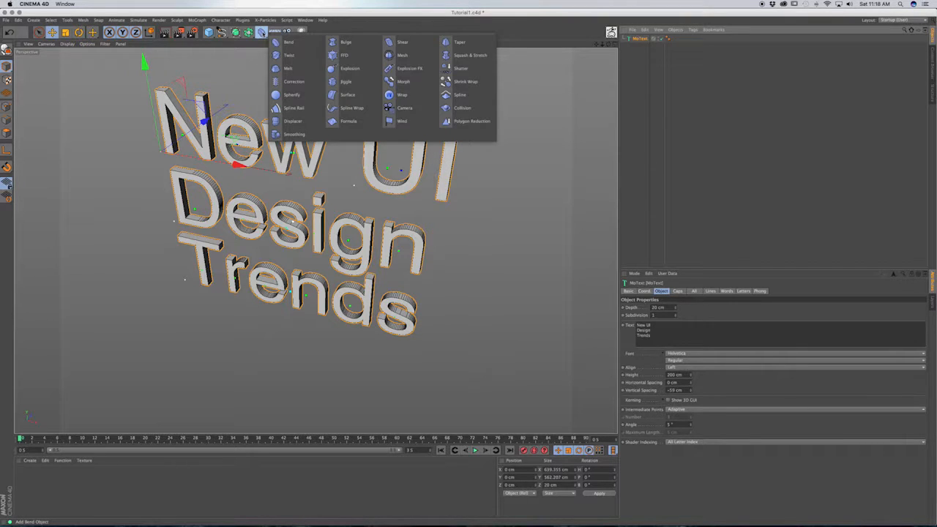
mouse_move(350, 67)
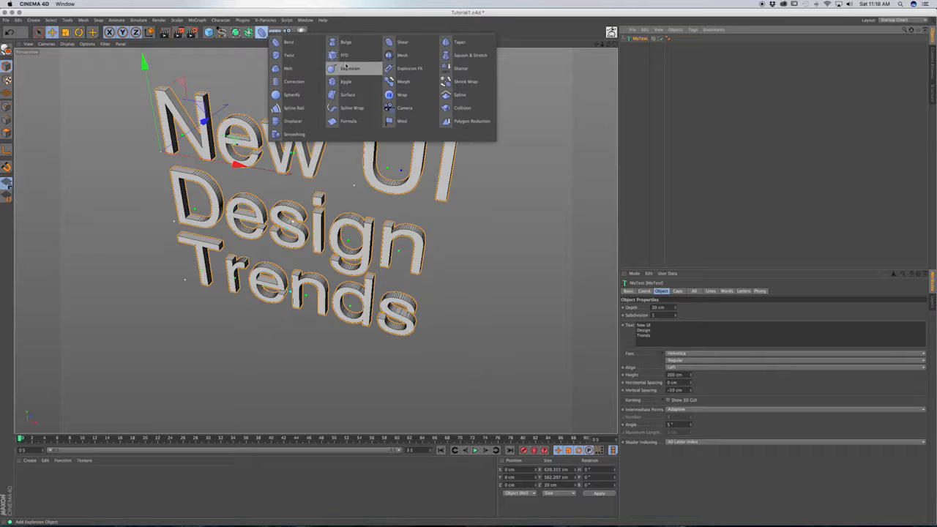
mouse_move(346, 69)
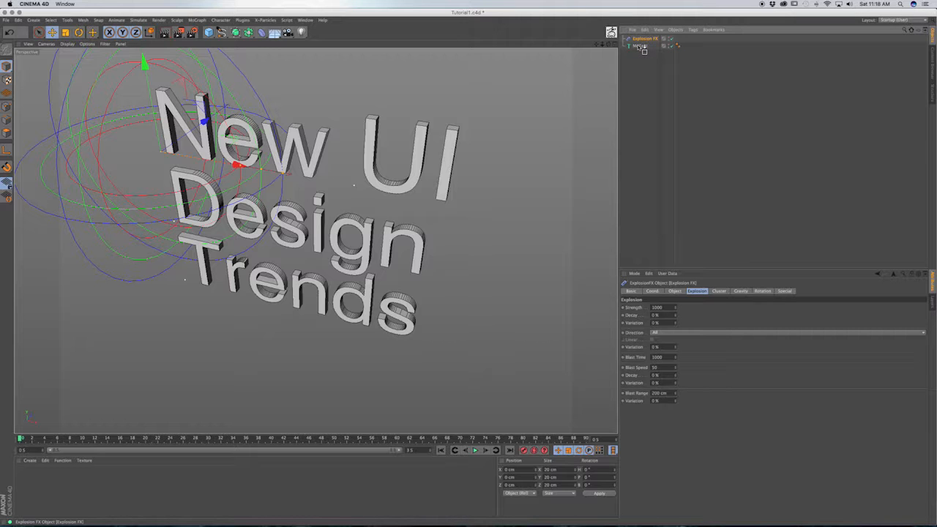
Parent the Explosion FX deformer under the MoText and select the text object
left_click(473, 450)
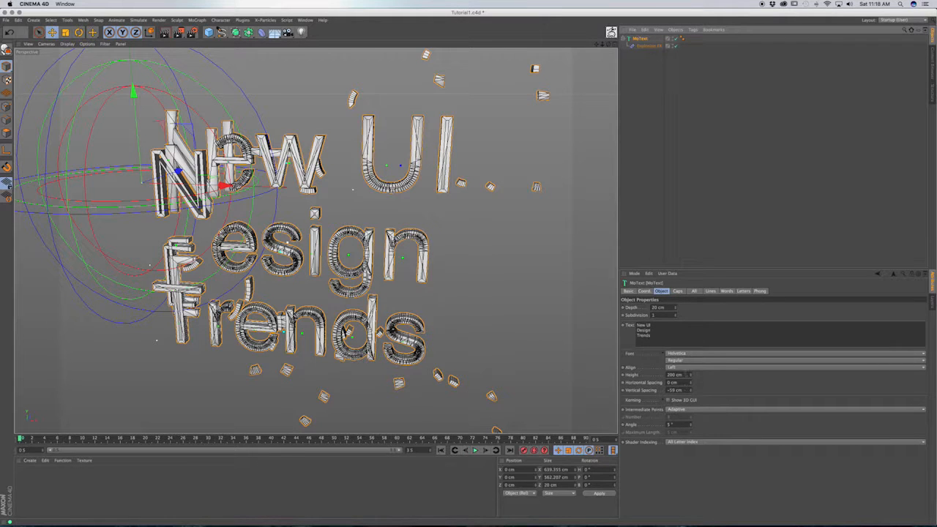
left_click(793, 360)
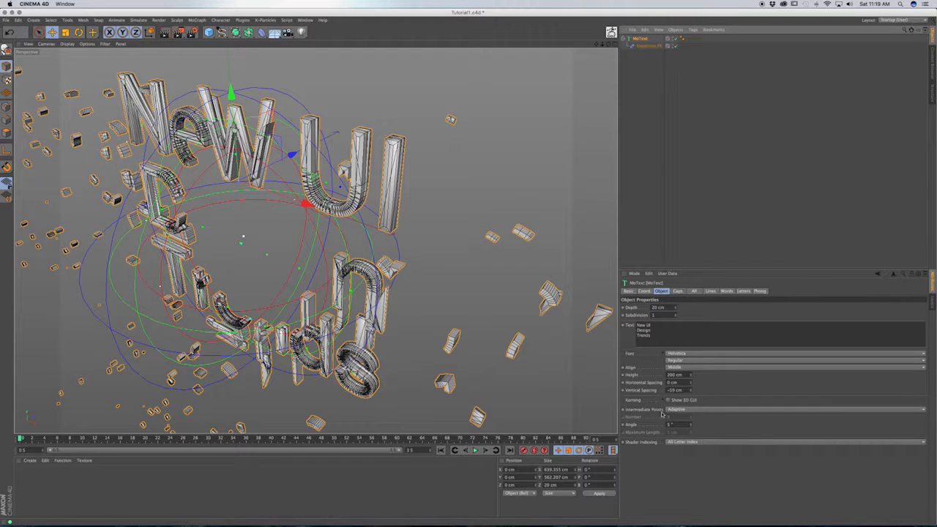
Set the MoText Intermediate Points to Adaptive for smoother letter subdivisions
left_click(790, 407)
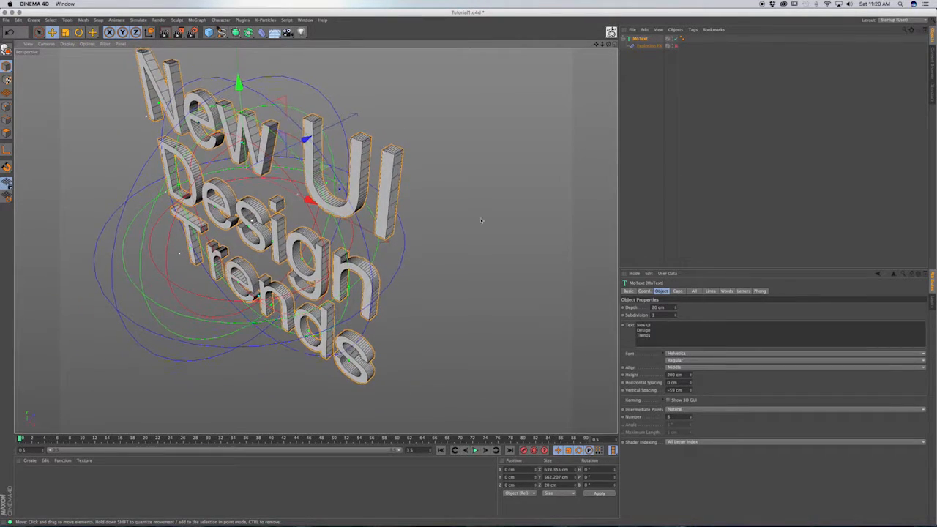
left_click(793, 410)
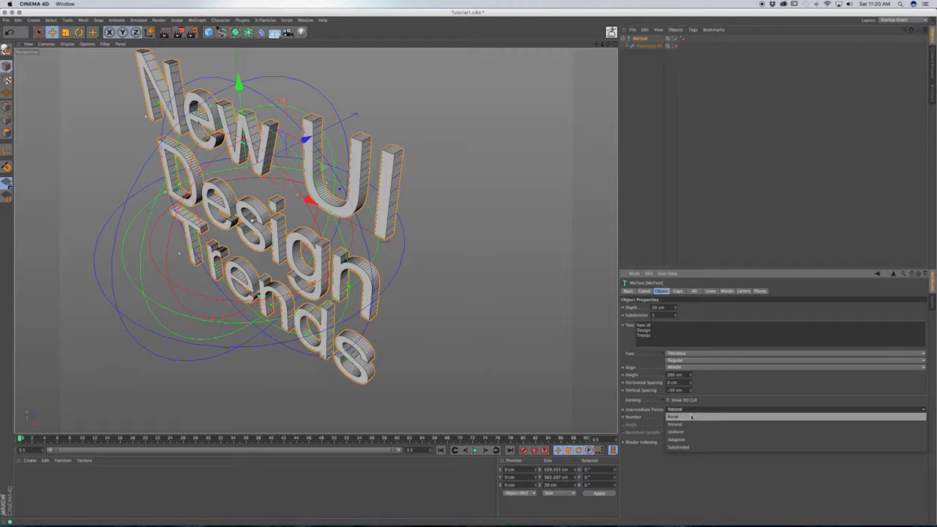
left_click(675, 415)
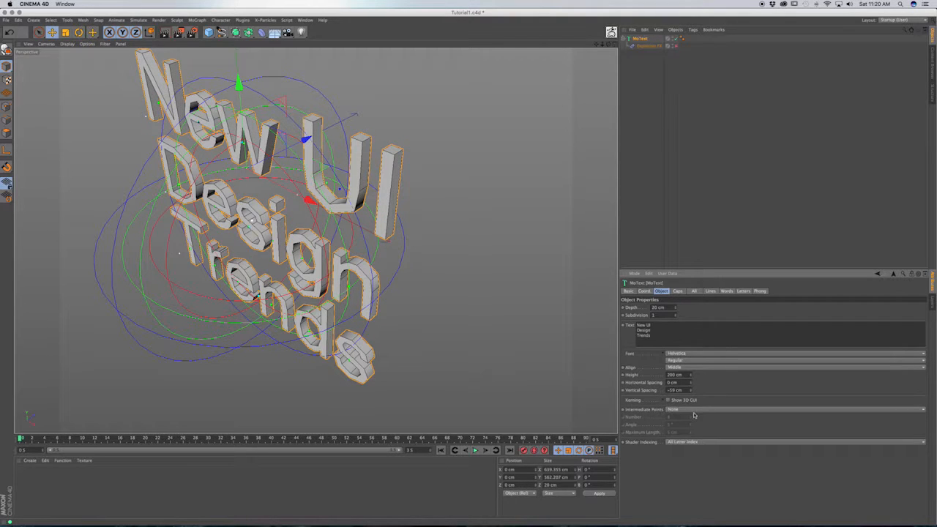
left_click(793, 407)
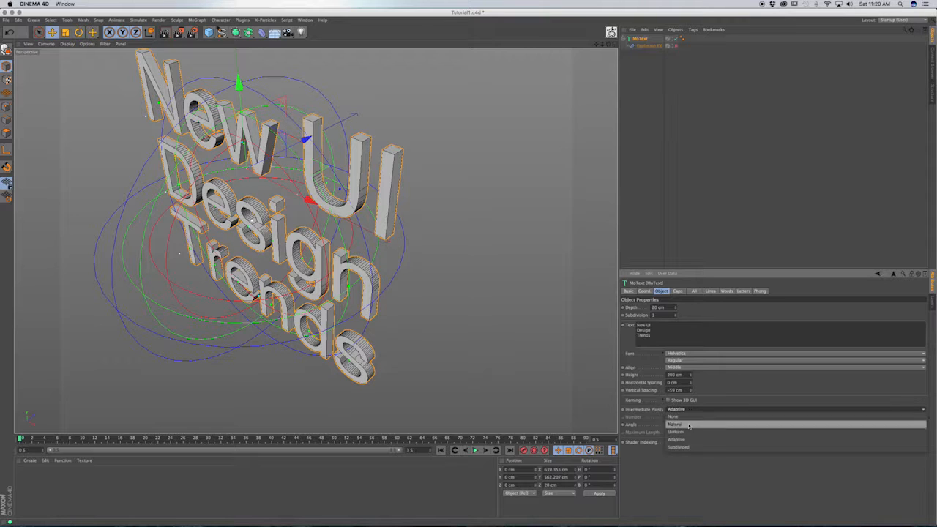
left_click(676, 425)
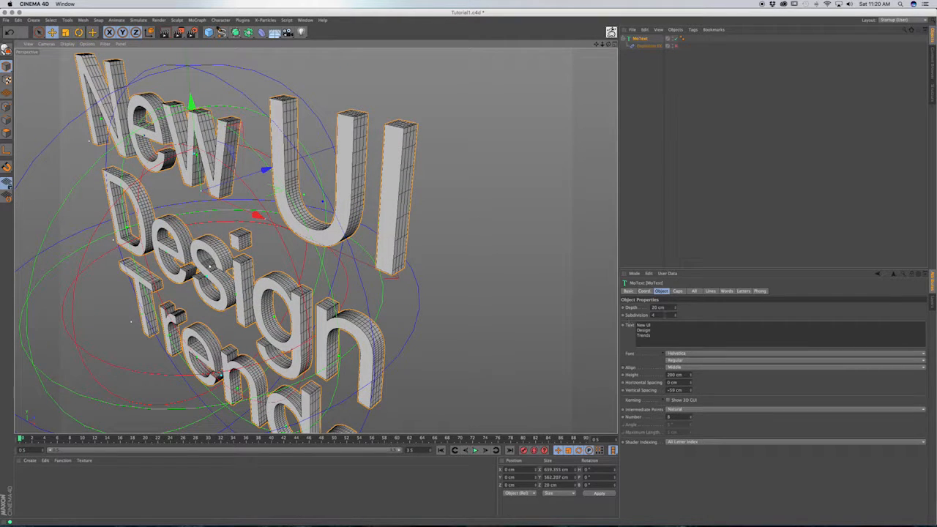
Set the MoText Start and End caps to Fillet Cap for rounded edges
left_click(680, 292)
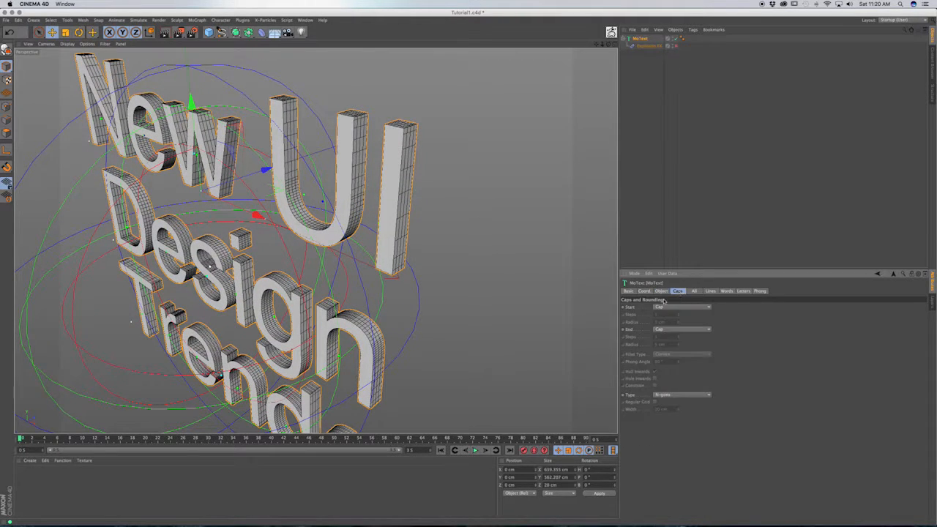
left_click(685, 307)
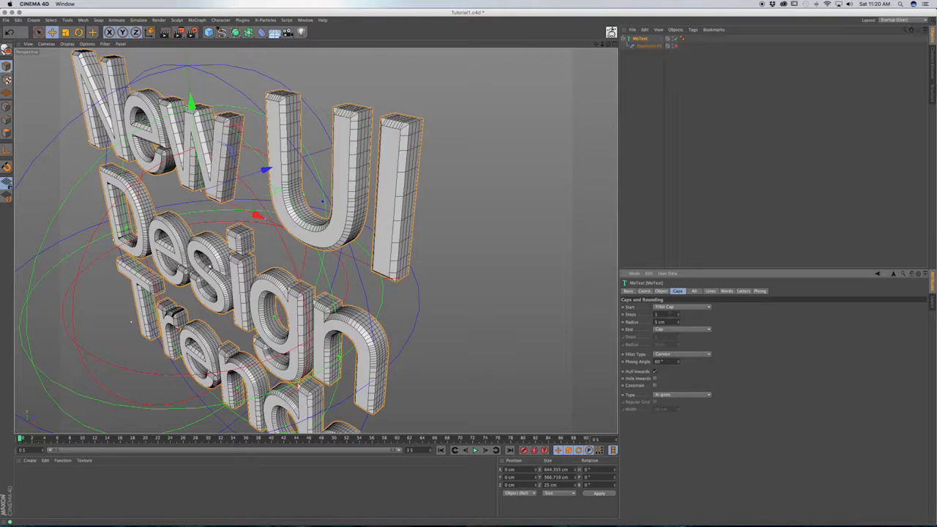
left_click(709, 331)
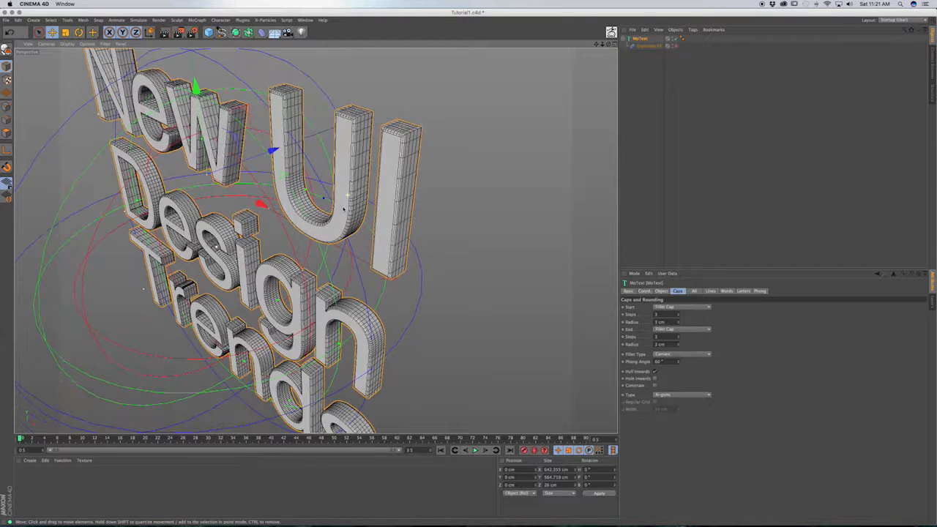
Set the cap Type to Quadrangles with Regular Grid enabled
left_click(682, 395)
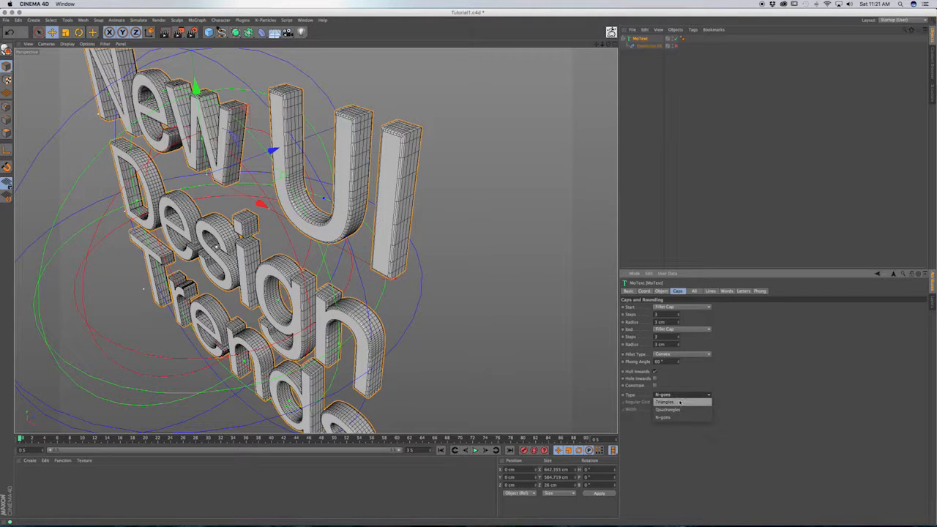
left_click(669, 410)
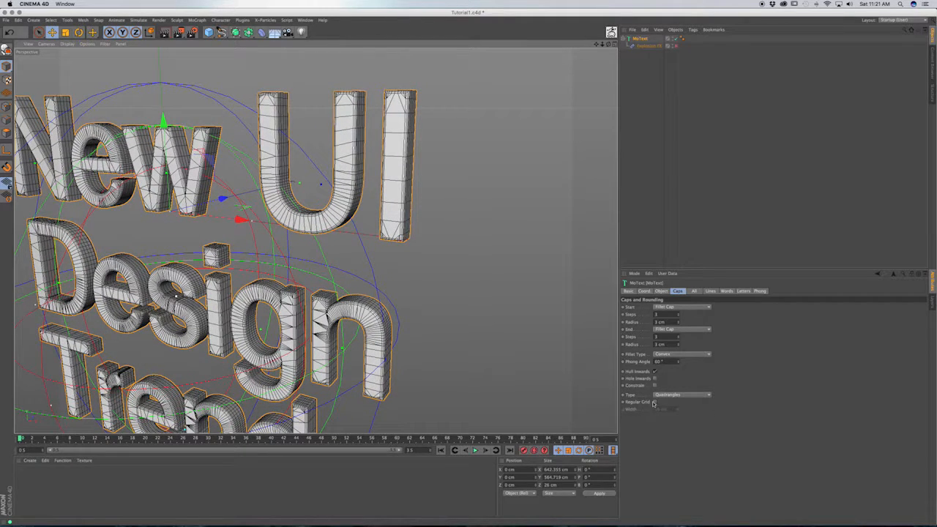
left_click(653, 403)
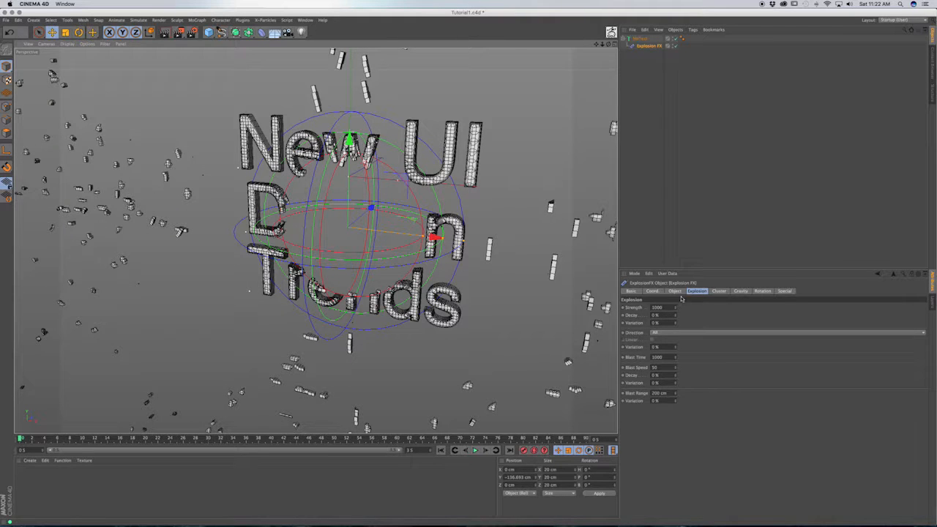
Adjust the Explosion FX Time value so fragments gather back toward the text
left_click(674, 290)
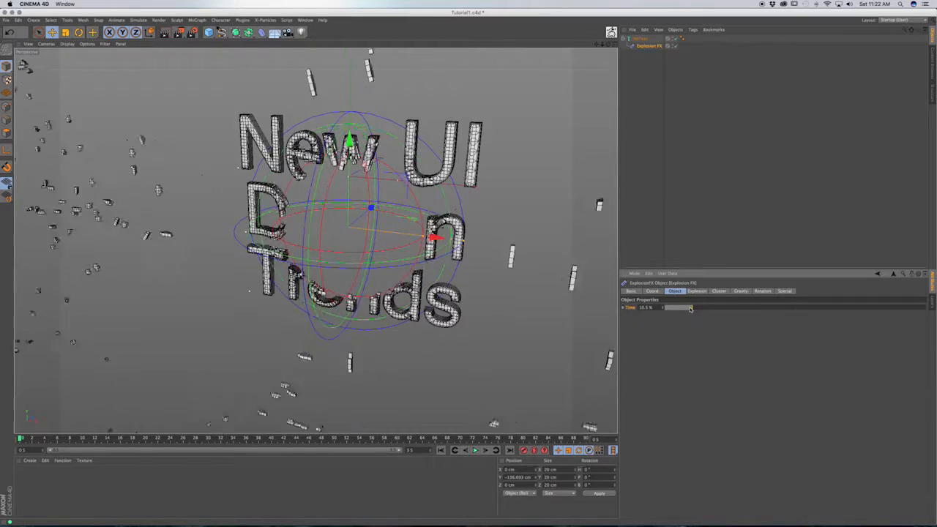
left_click_drag(685, 307, 695, 307)
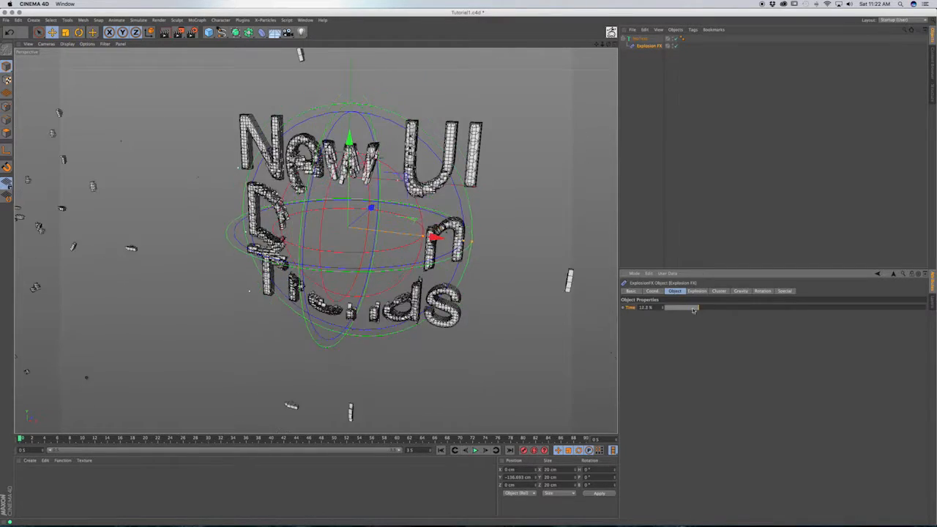
left_click_drag(691, 307, 676, 307)
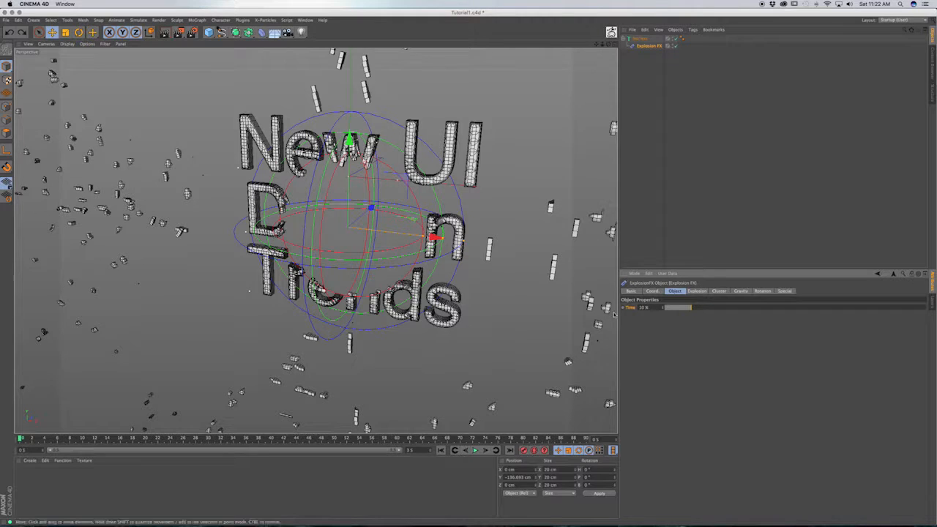
right_click(644, 307)
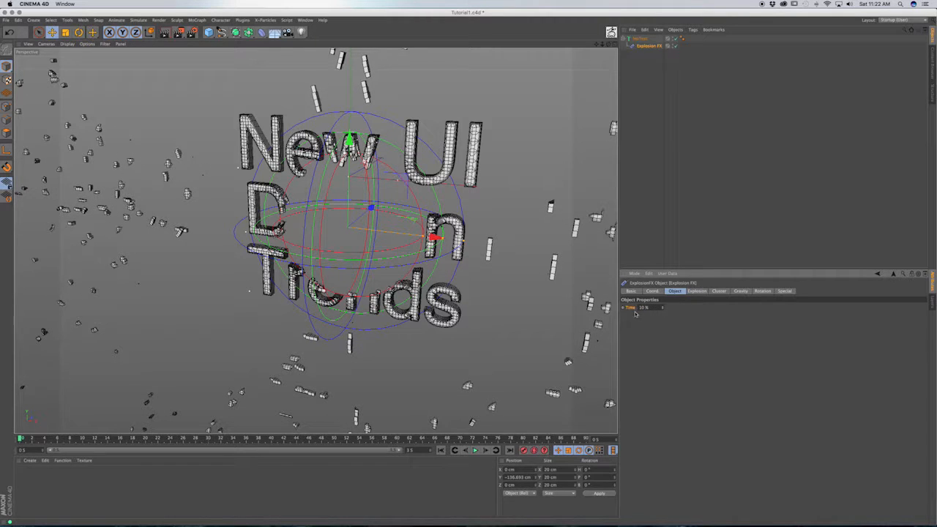
Keyframe the Explosion FX Time, then raise it to scatter fragments farther out
right_click(632, 308)
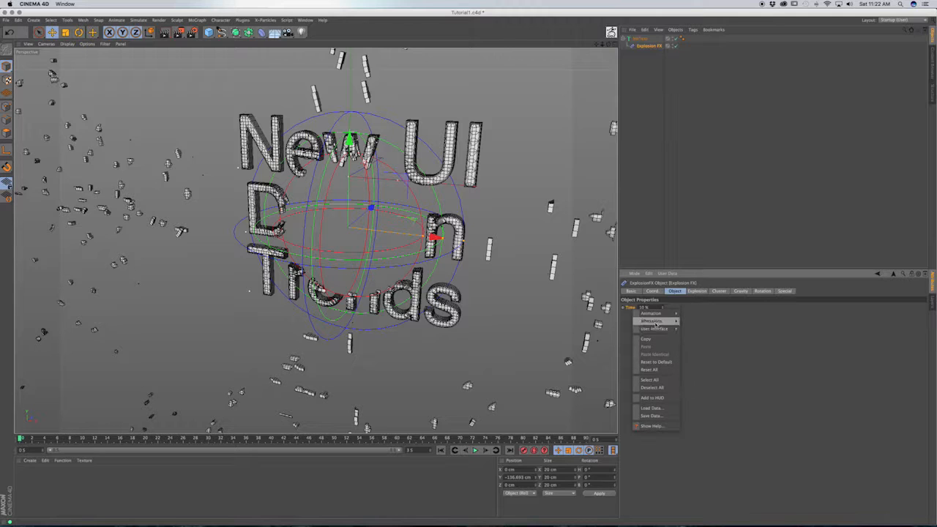
left_click(653, 328)
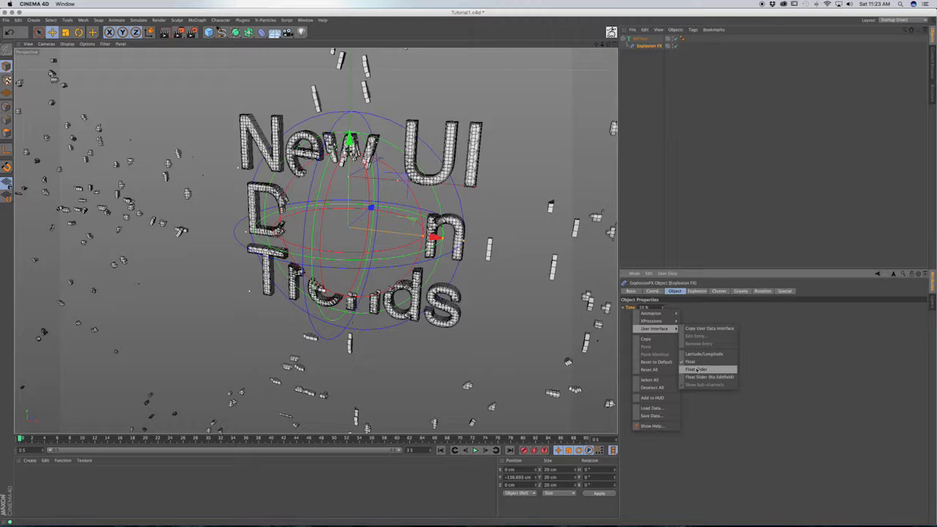
left_click(696, 369)
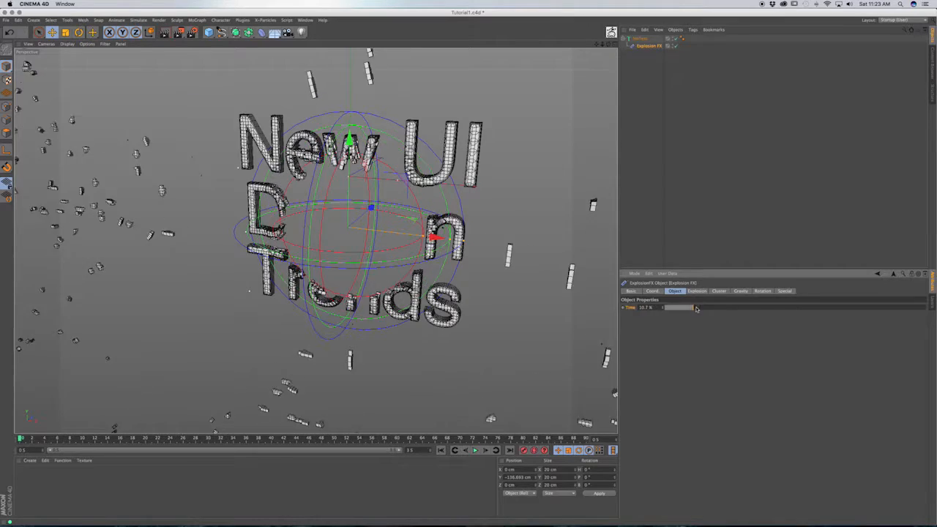
left_click_drag(695, 307, 688, 307)
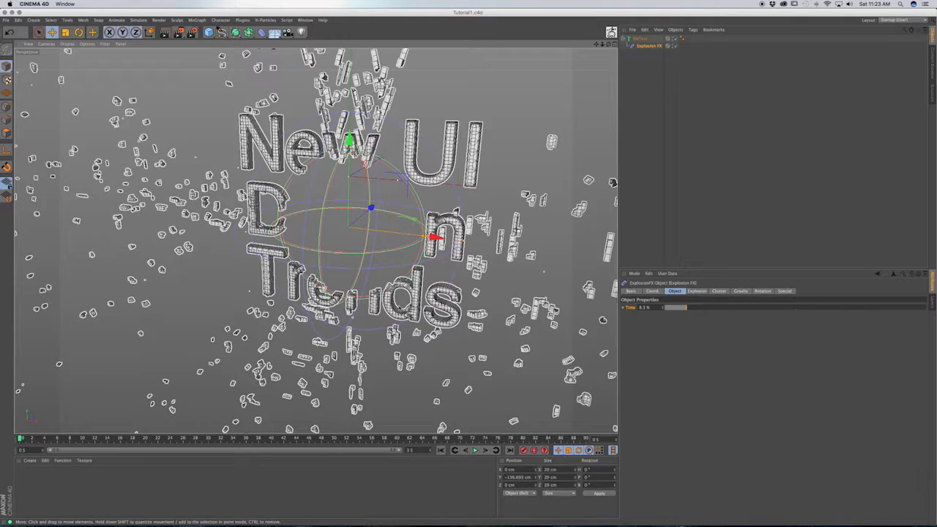
Try different Explosion FX Direction options and return to All directions
left_click(697, 292)
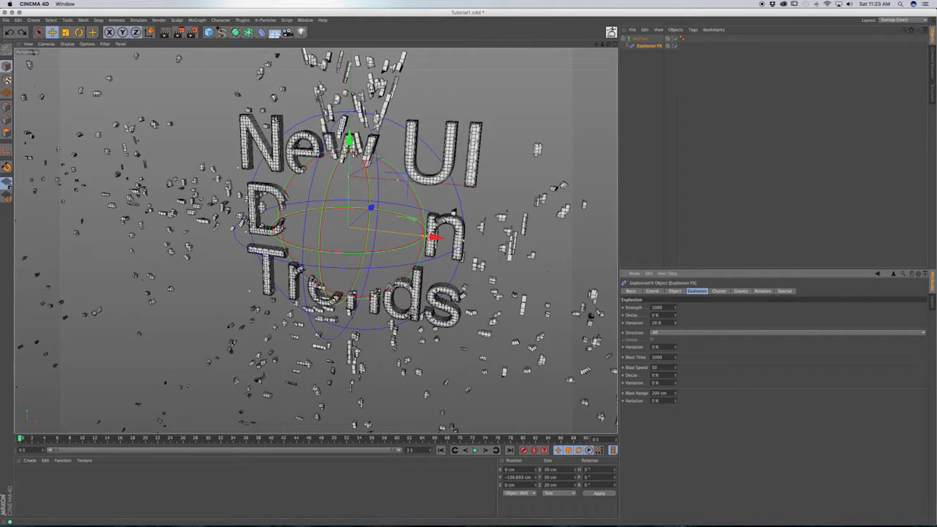
left_click(785, 331)
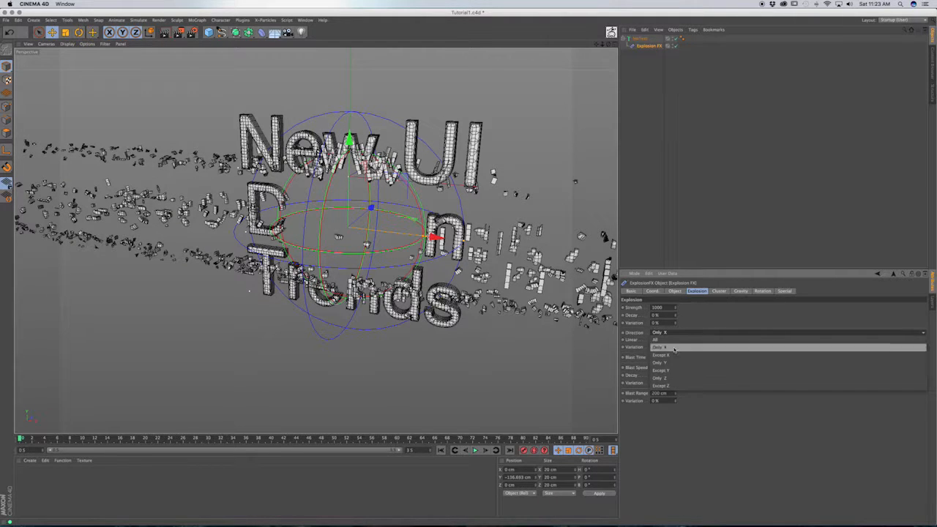
left_click(662, 357)
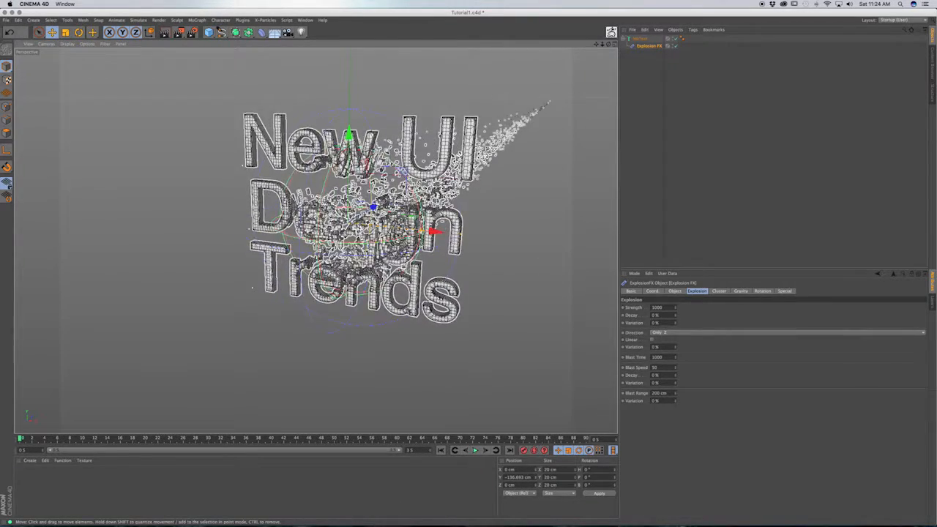
left_click(787, 336)
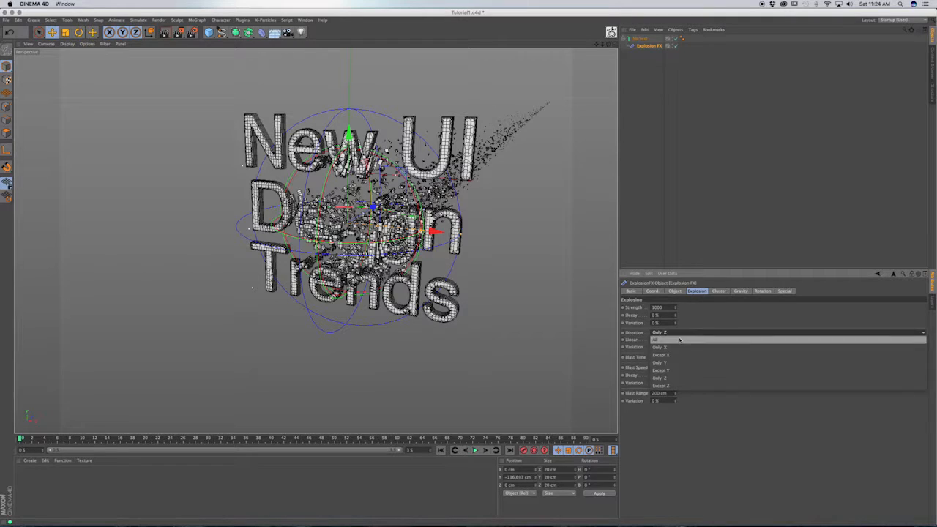
left_click(655, 339)
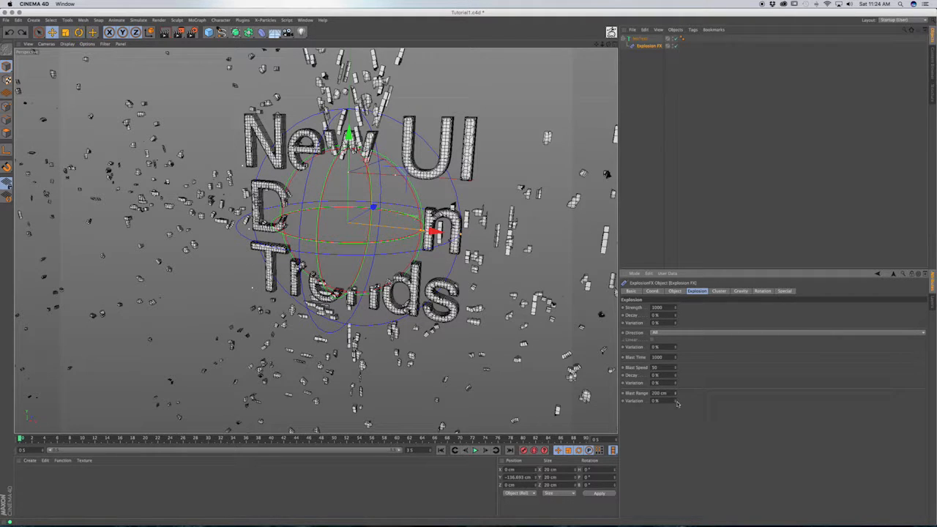
Review the Explosion FX Cluster settings, then the Gravity settings
left_click(717, 292)
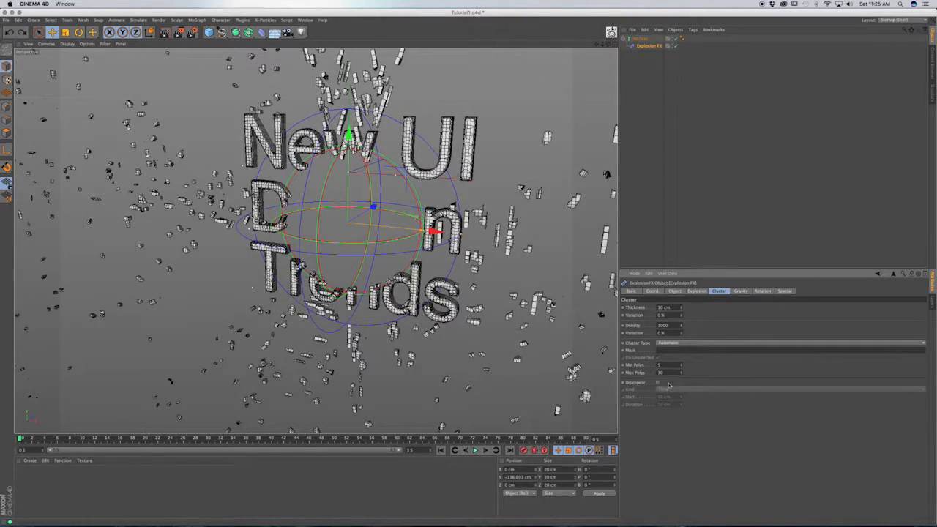
left_click(739, 290)
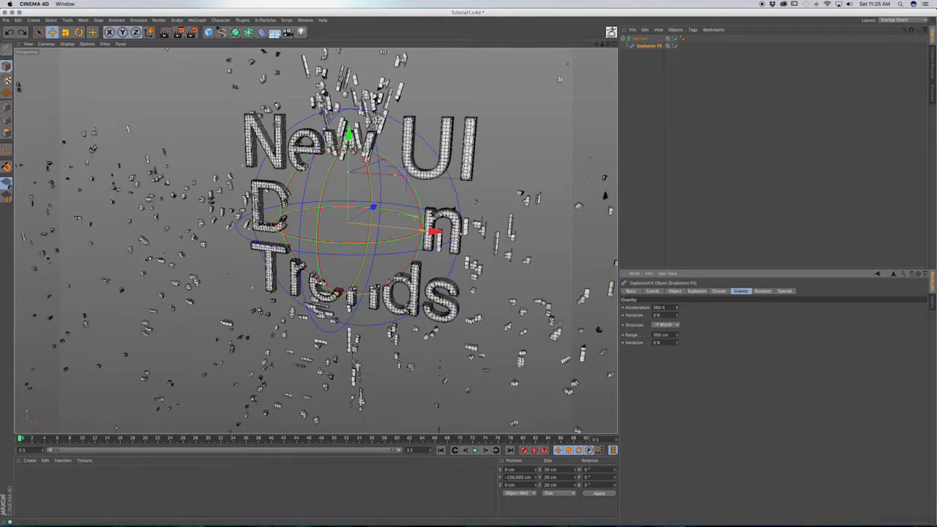
Review the Explosion FX Rotation settings, then switch to the finished project scene
left_click(760, 291)
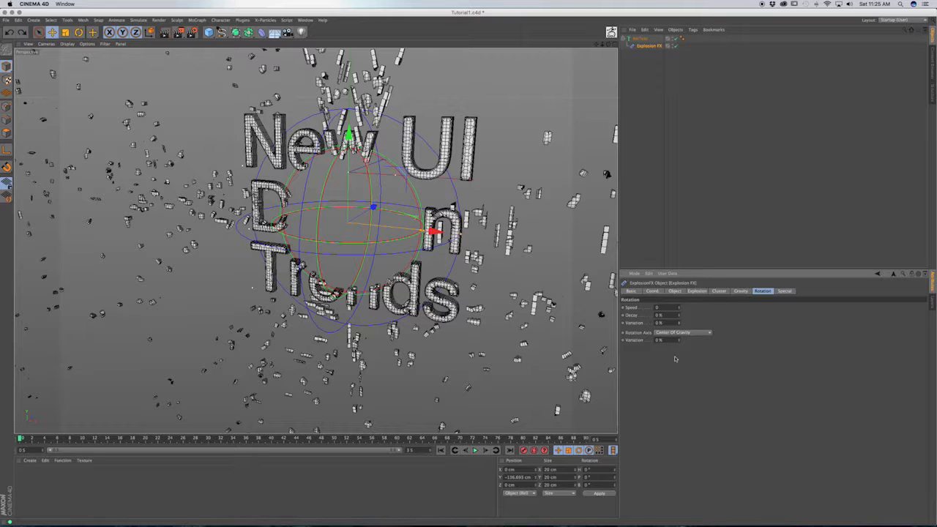
mouse_move(648, 357)
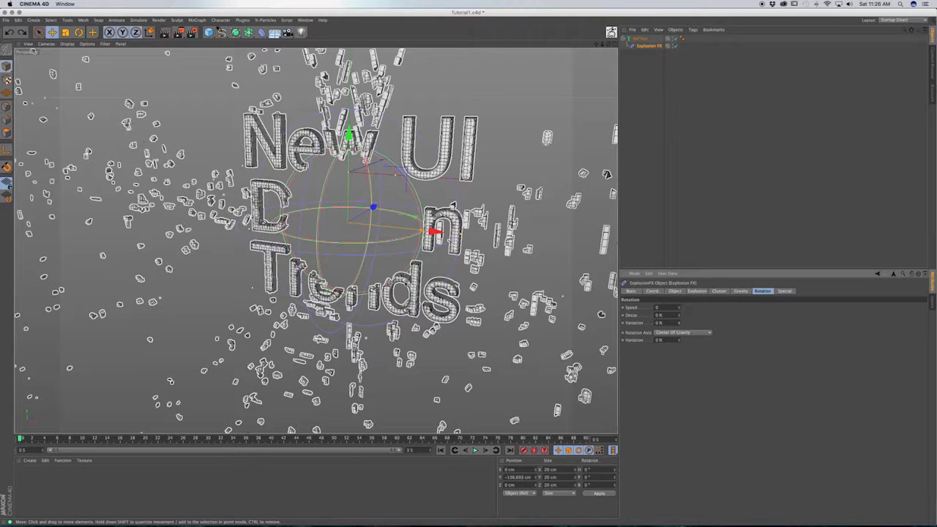
left_click(697, 292)
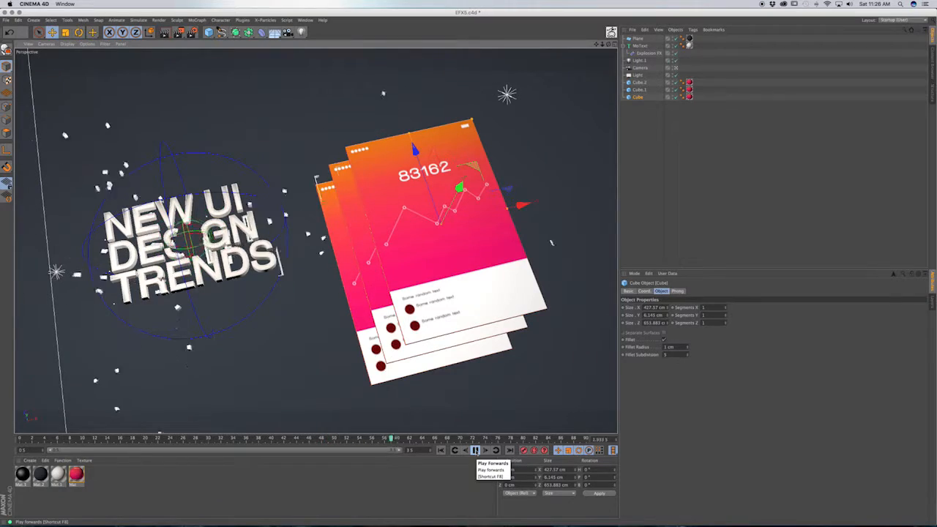
Play the finished scene's animation showing the text reassembling beside the orange cards
left_click(468, 451)
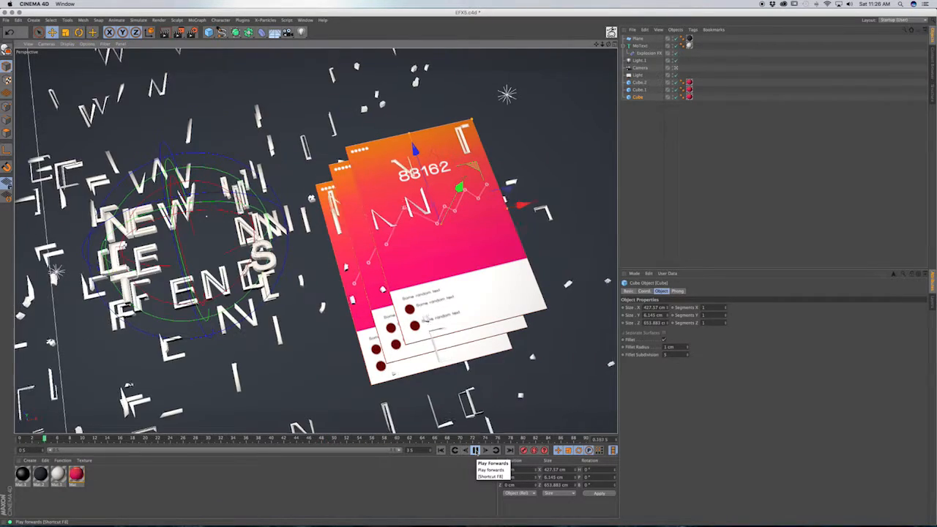
left_click(471, 450)
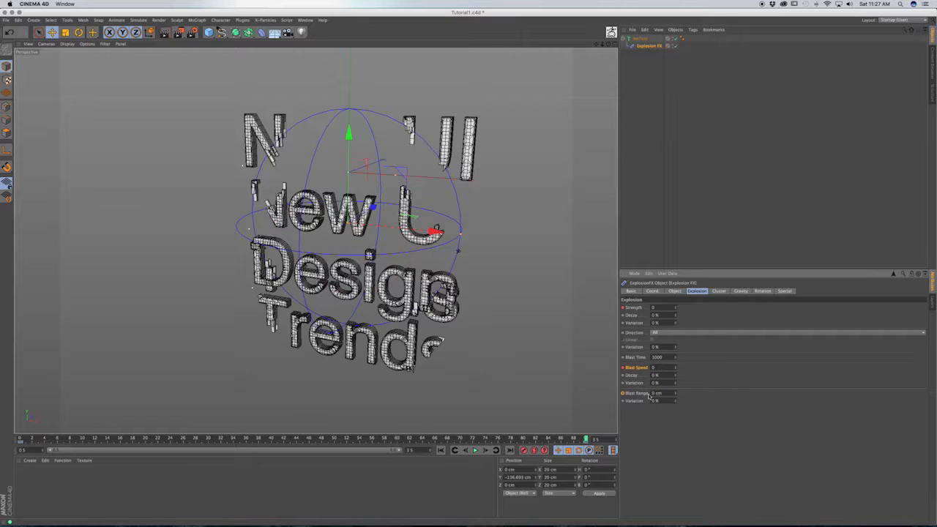
mouse_move(650, 419)
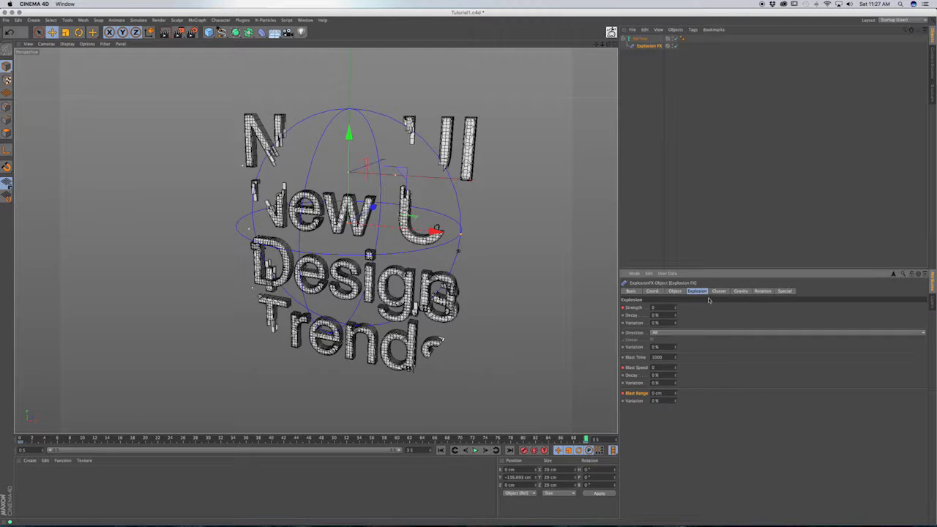
Adjust the Explosion FX Time value so fragments scatter widely and record a keyframe for it
left_click(674, 290)
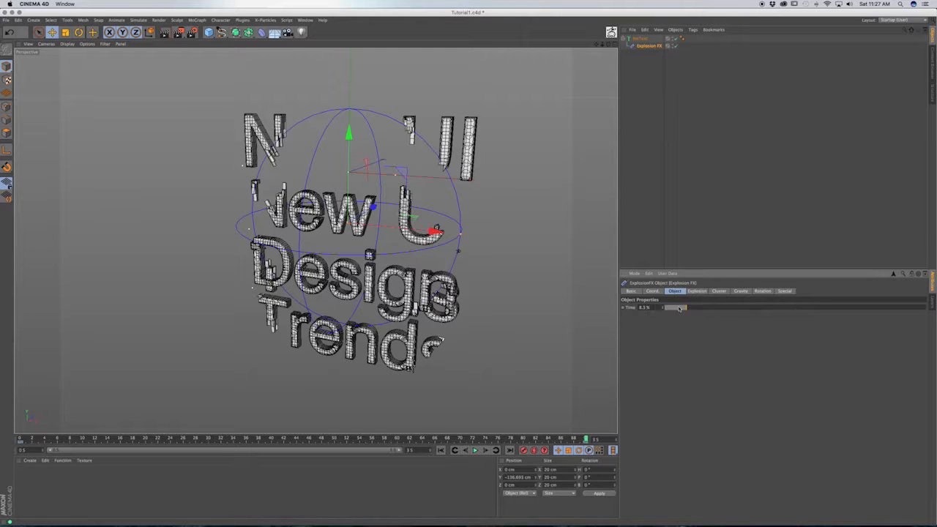
left_click_drag(673, 307, 662, 307)
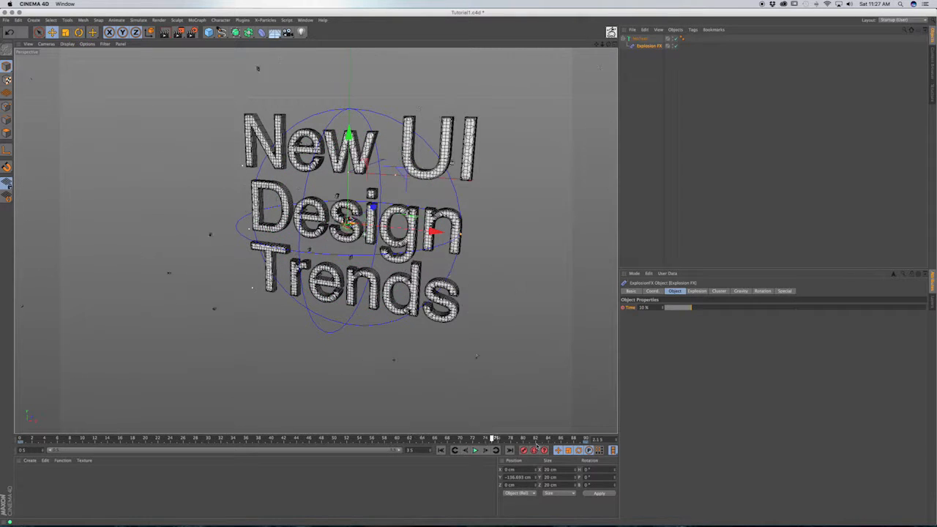
left_click(580, 438)
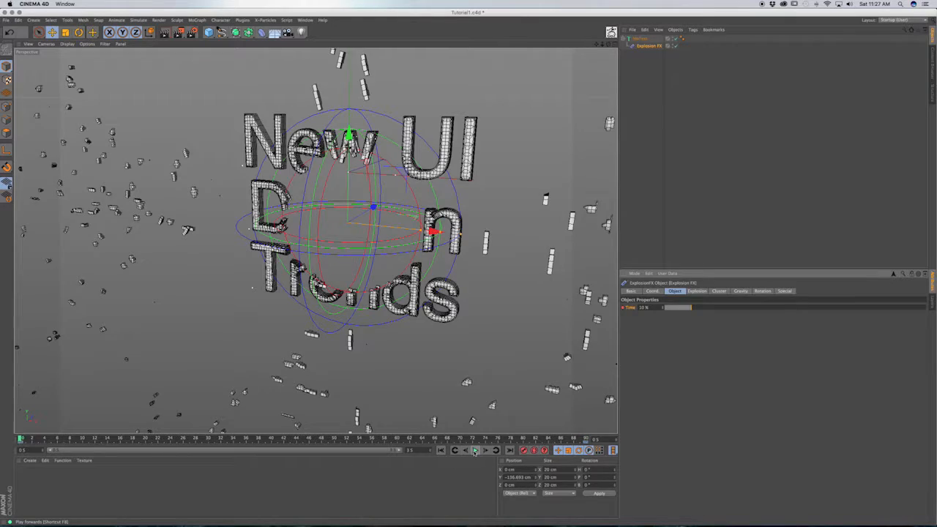
Preview the explosion animation in the timeline, then stop playback
left_click(471, 451)
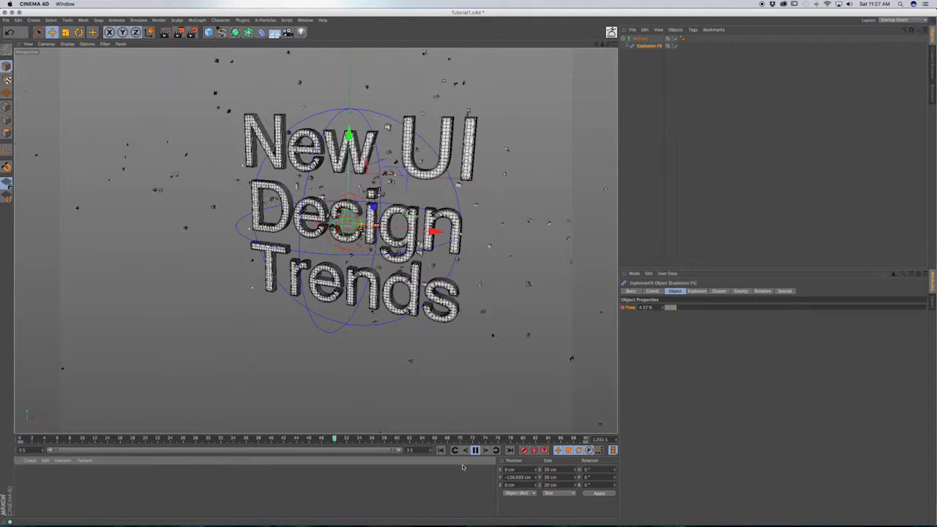
left_click(442, 441)
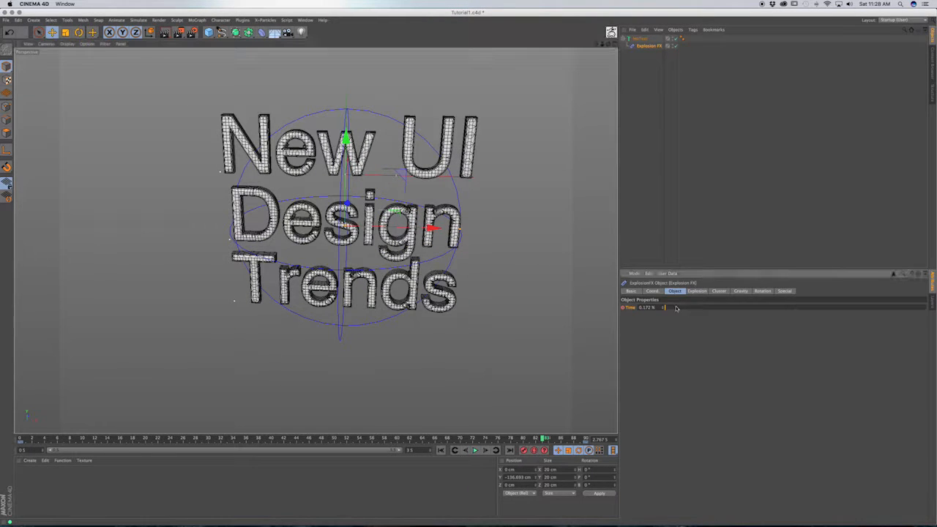
Choose a different Direction in the Explosion settings and jump to the last frame showing the reassembled text
left_click(697, 291)
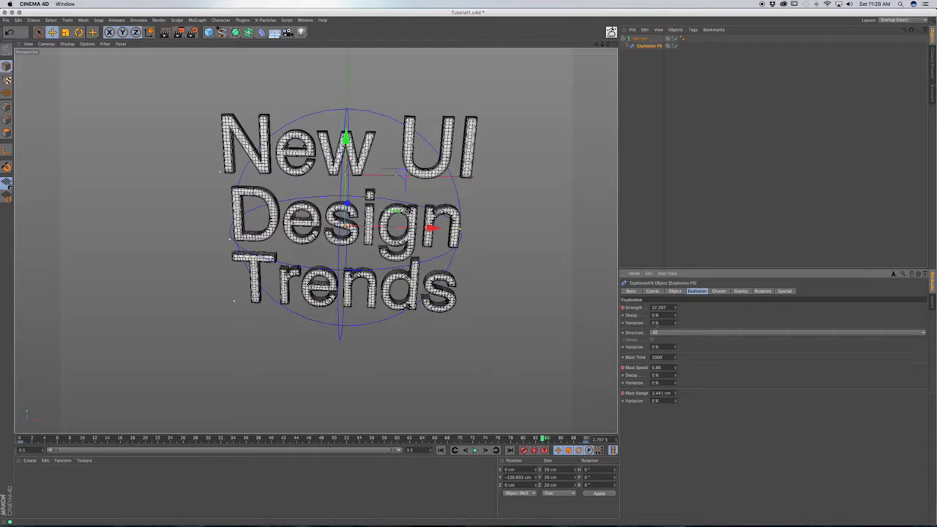
left_click(788, 329)
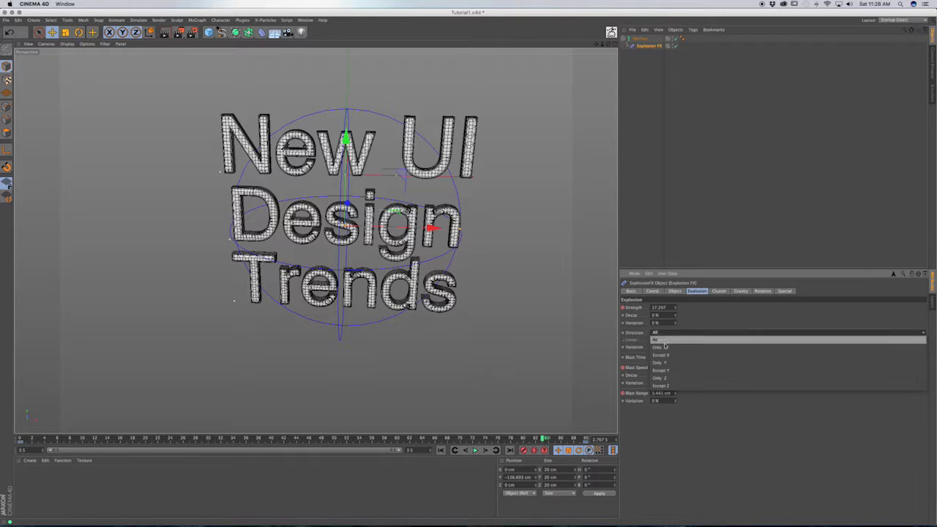
left_click(657, 346)
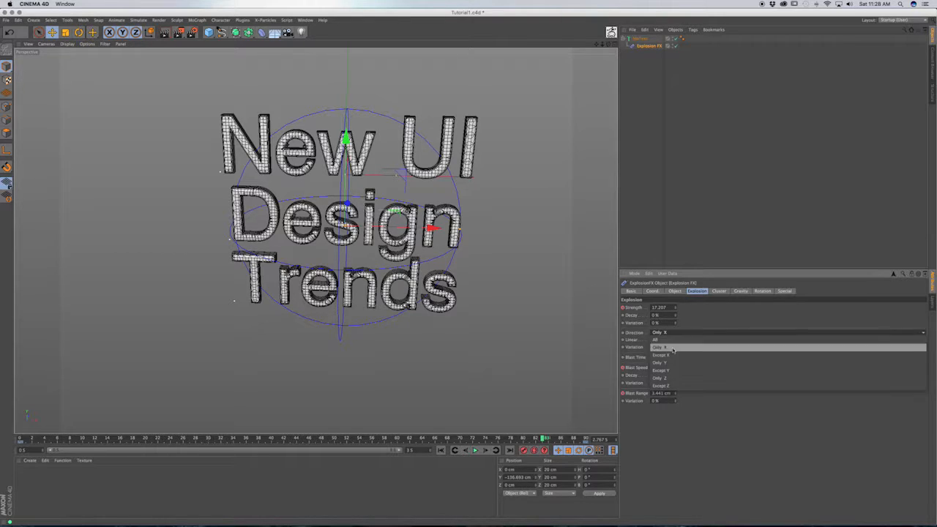
left_click(658, 378)
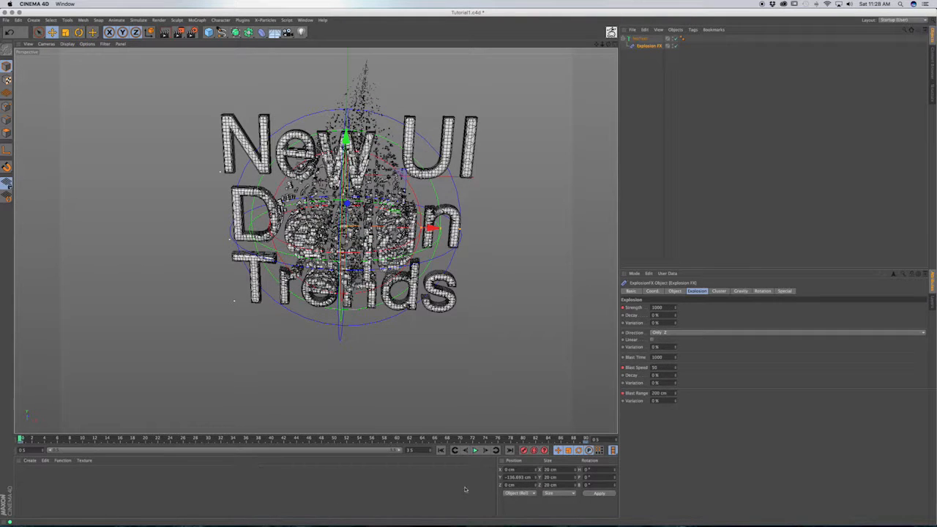
left_click(474, 450)
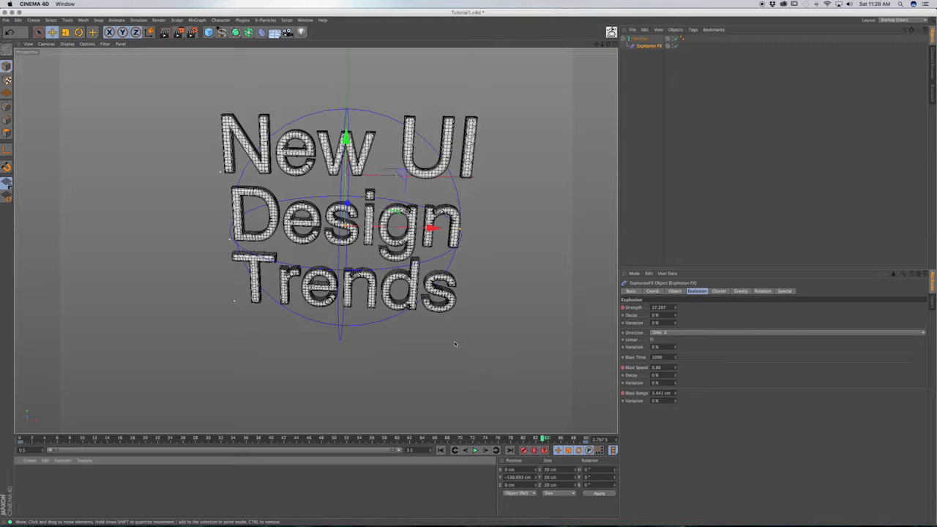
left_click(211, 32)
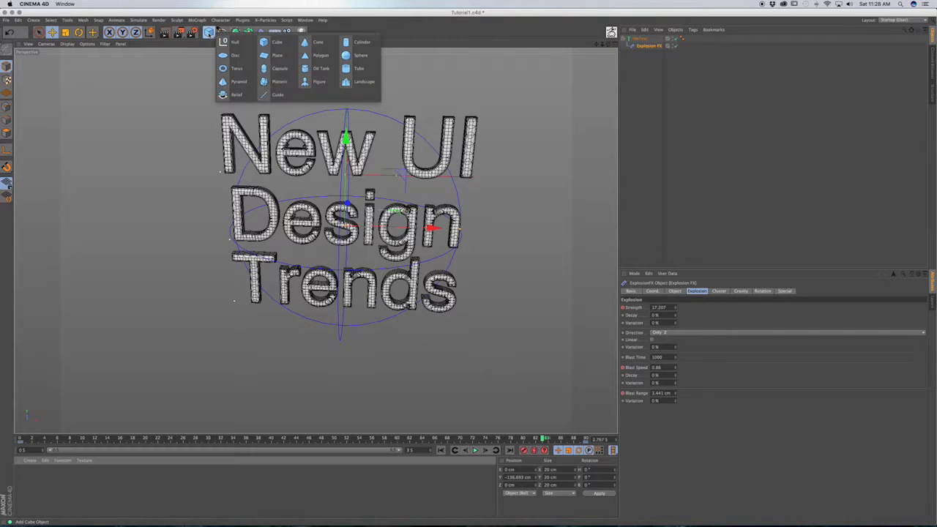
mouse_move(323, 69)
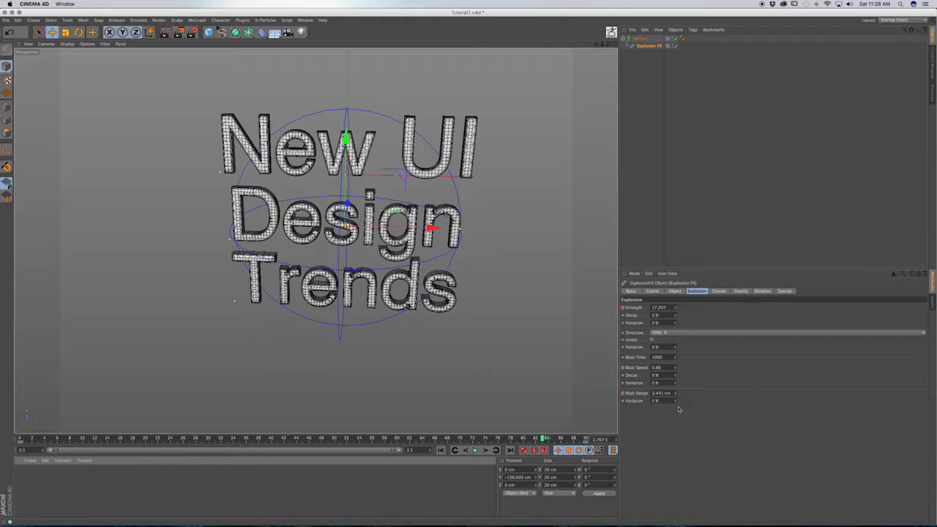
mouse_move(688, 416)
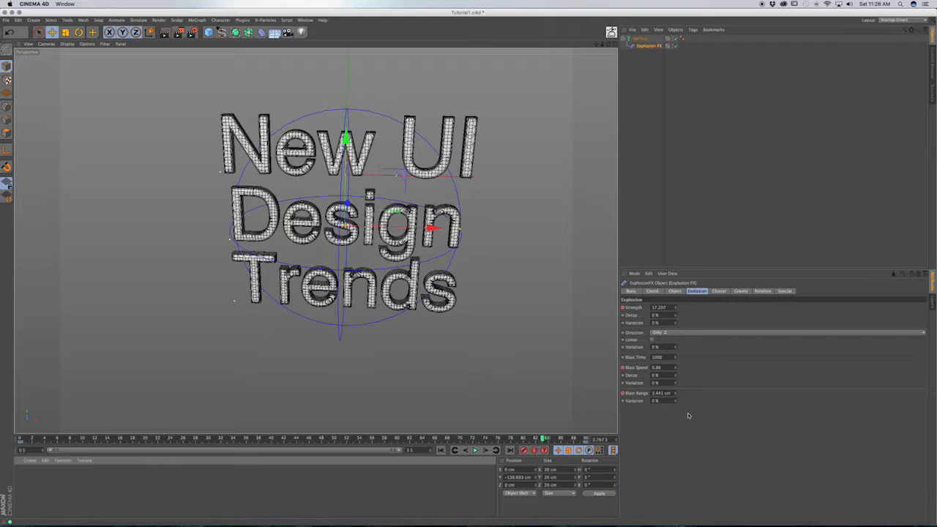